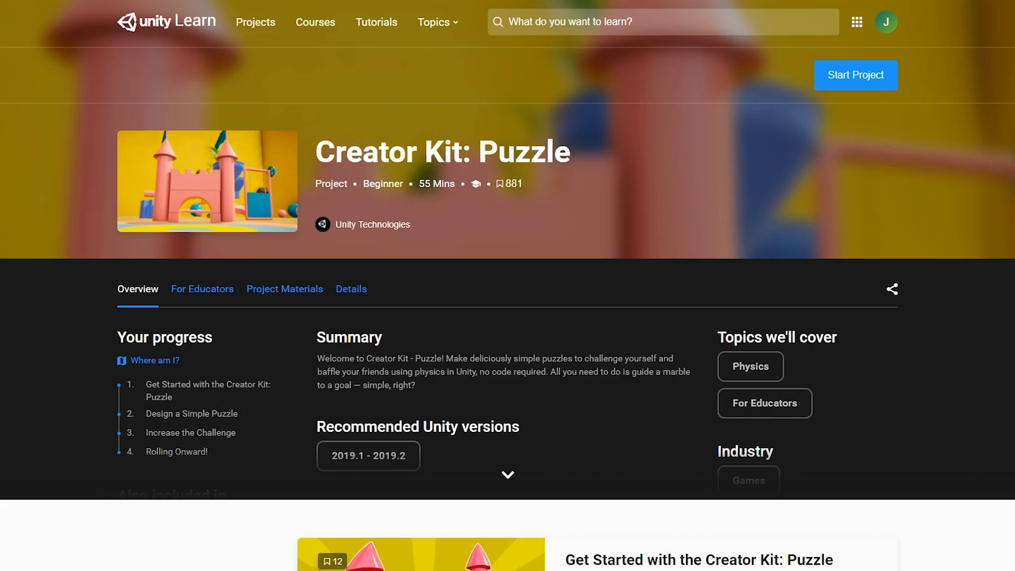
Duplicate Marble, LevelLayout, Hammer, Door, Flipper, Funnel and Supports in the Hierarchy.
scroll("down", 3)
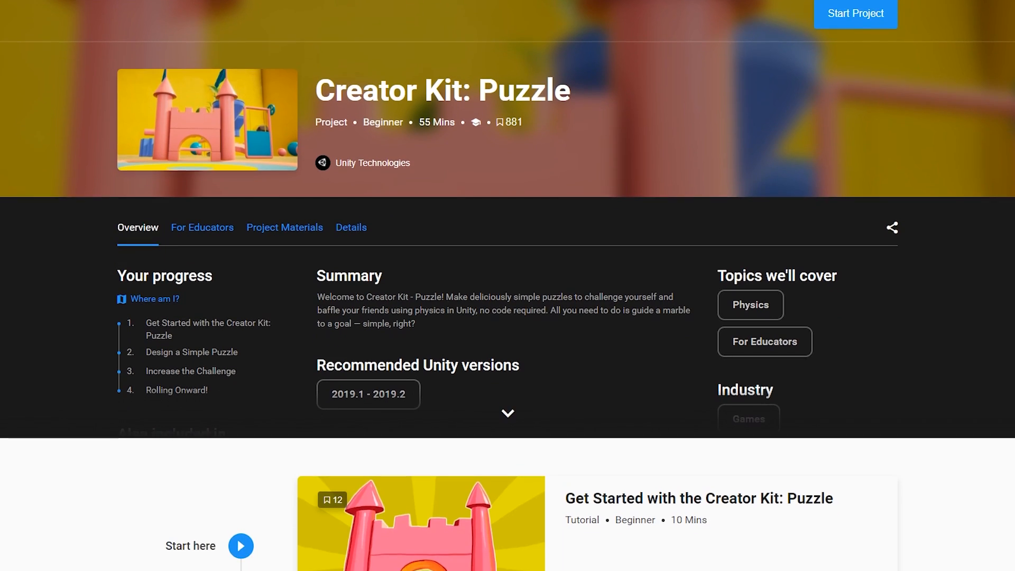
scroll("down", 3)
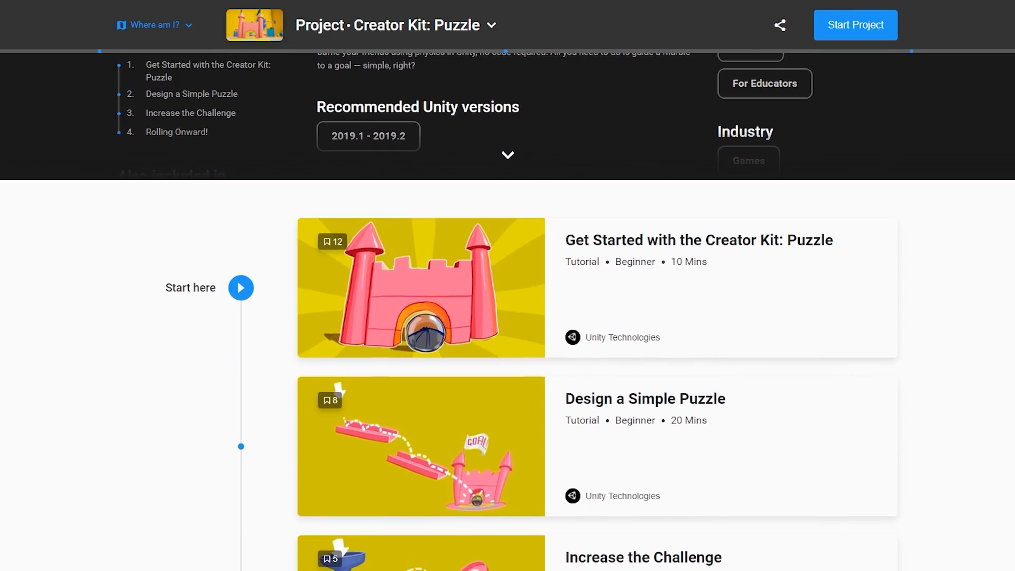
scroll("down", 3)
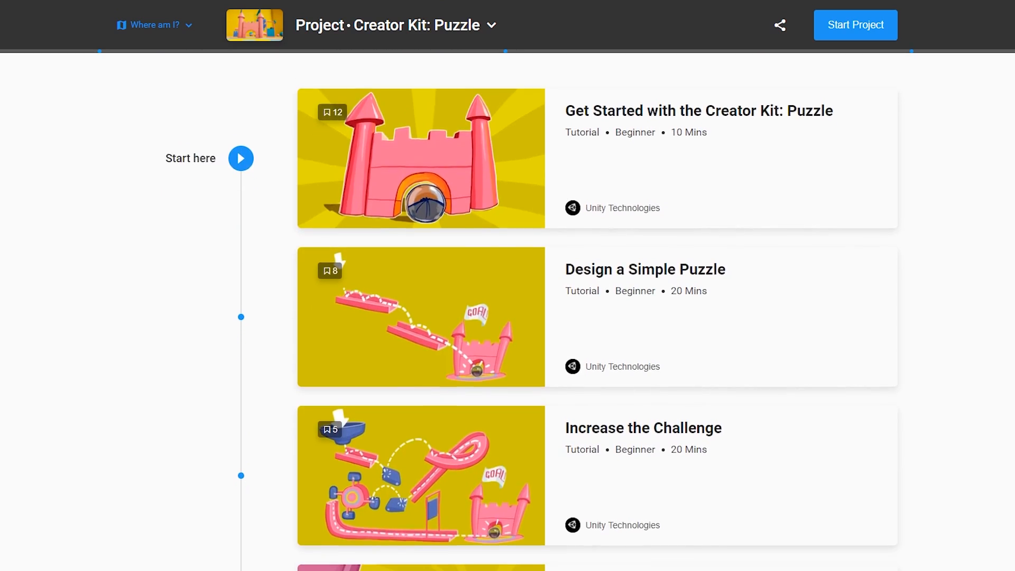
scroll("down", 3)
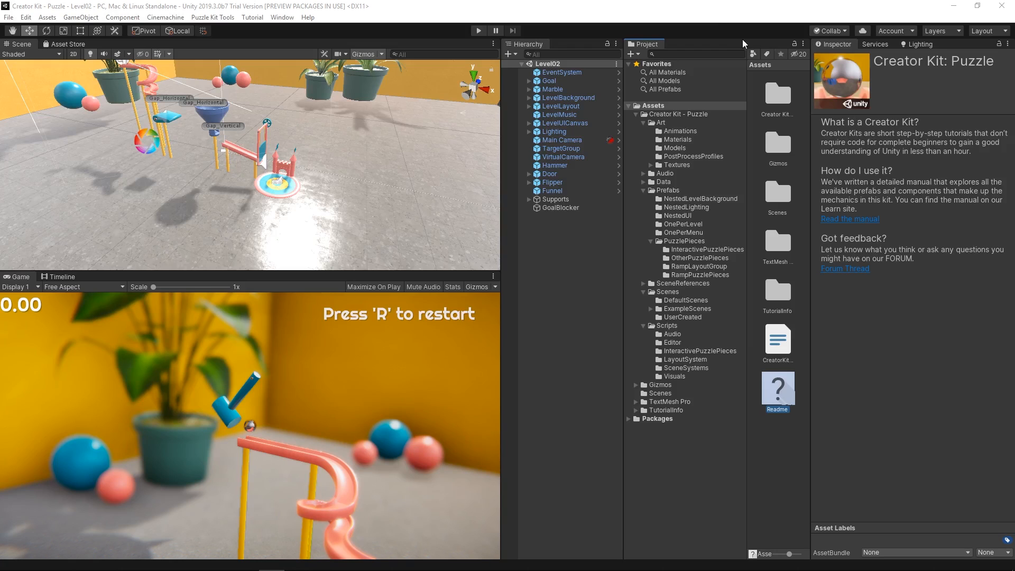
left_click(552, 89)
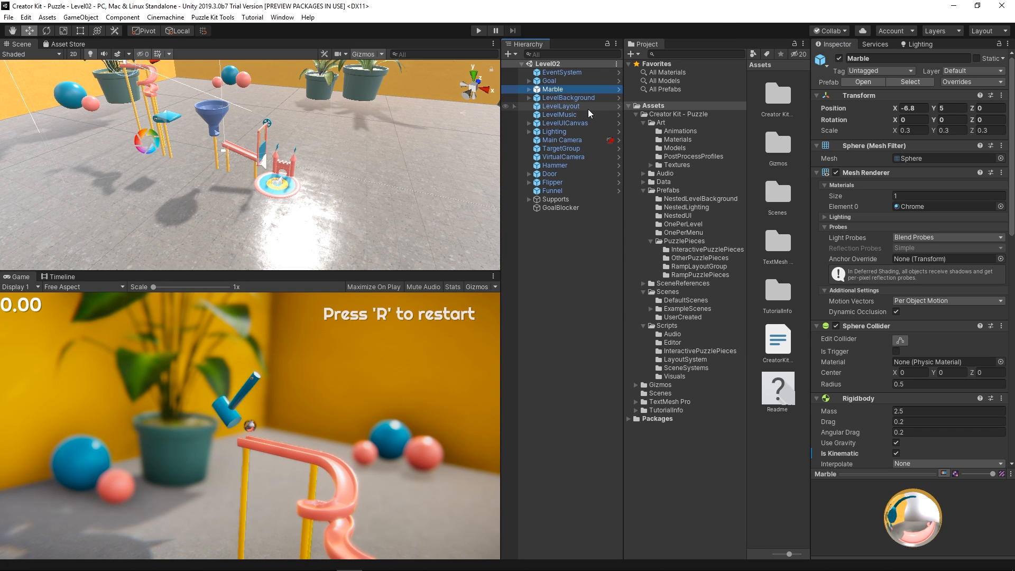
left_click(562, 106)
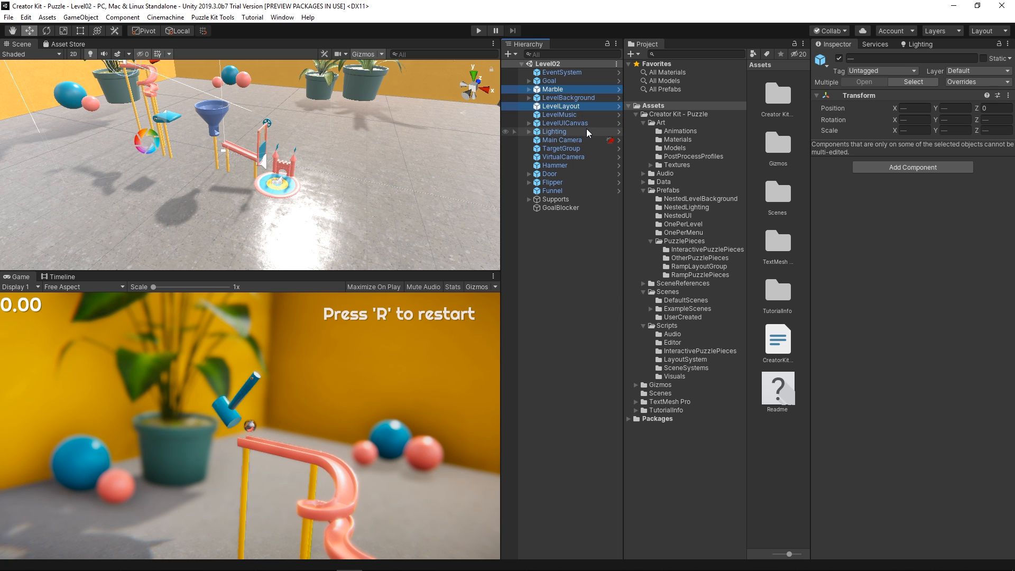
left_click(554, 165)
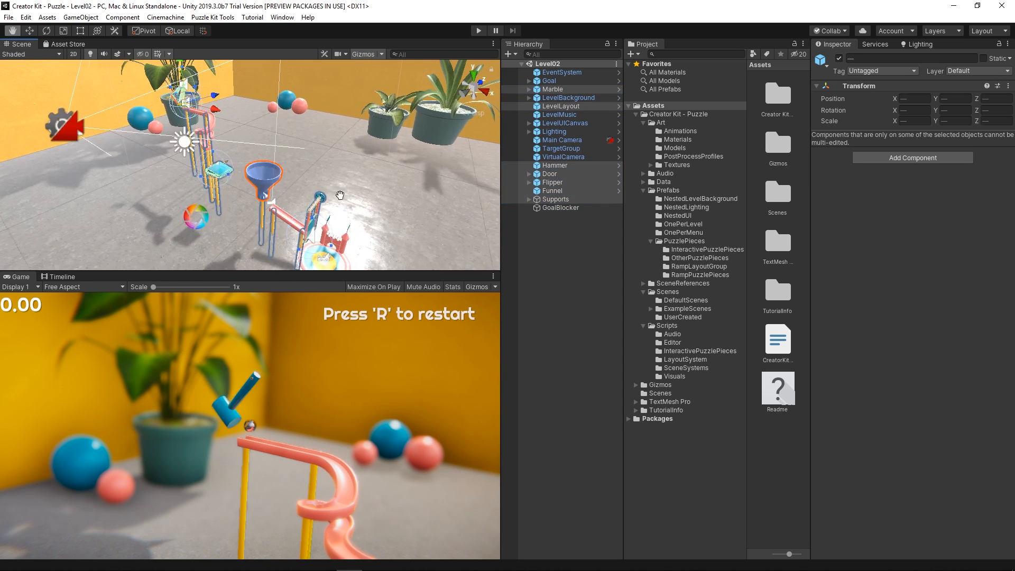
right_click(552, 183)
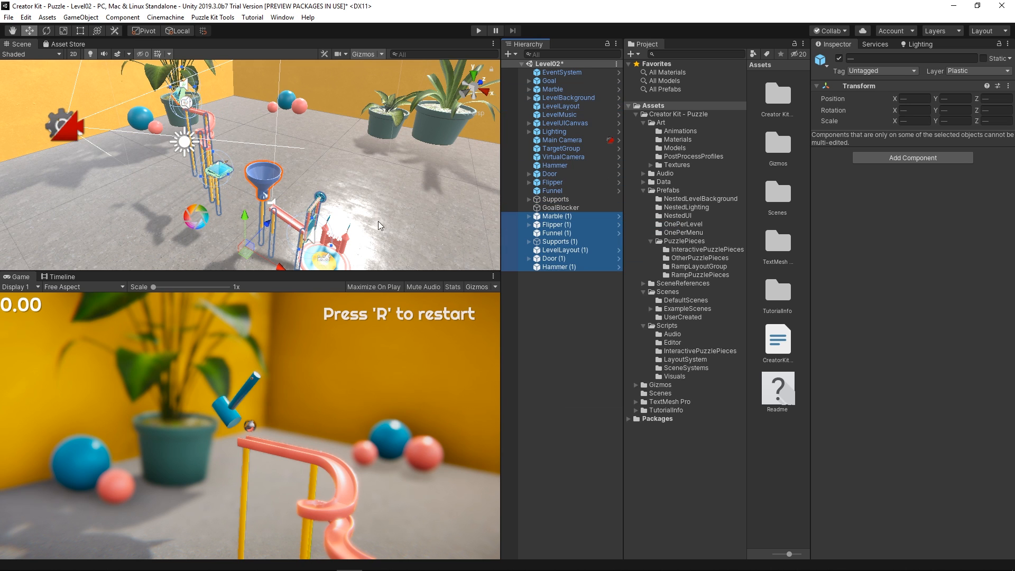
mouse_move(294, 231)
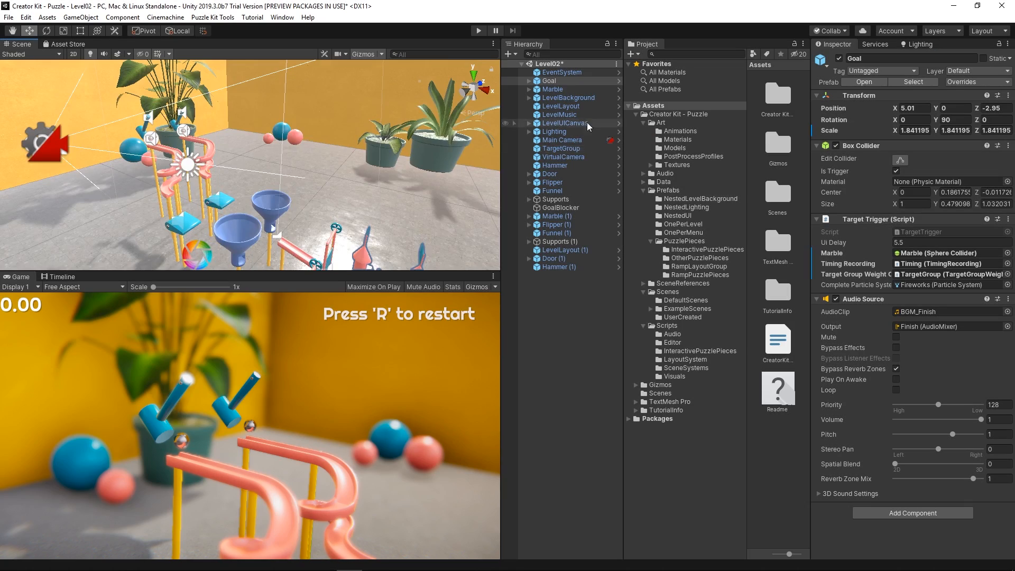
Untick Rigidbody Is Kinematic on Marble and Marble (1), then play the level to test.
left_click(553, 88)
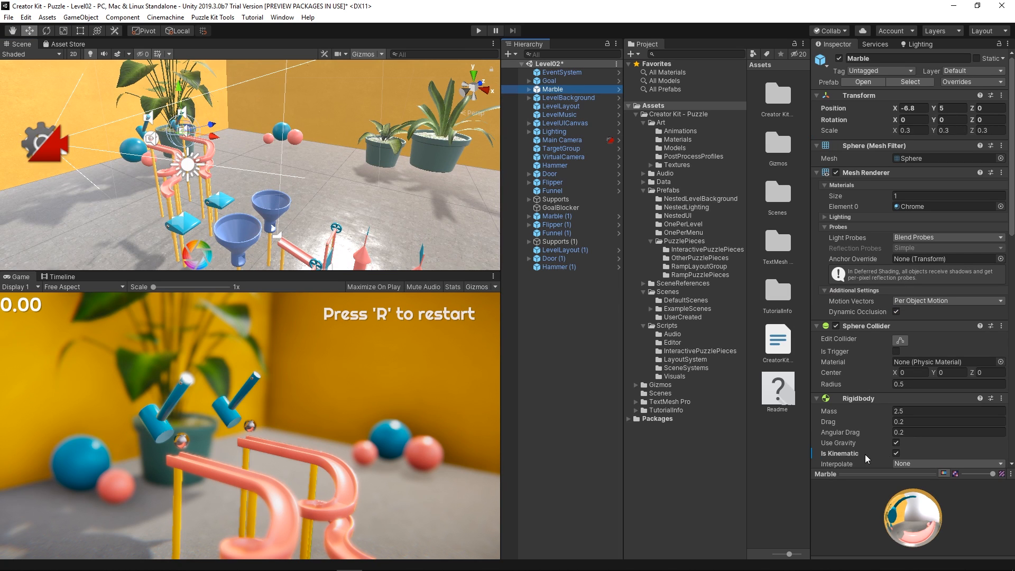
left_click(897, 453)
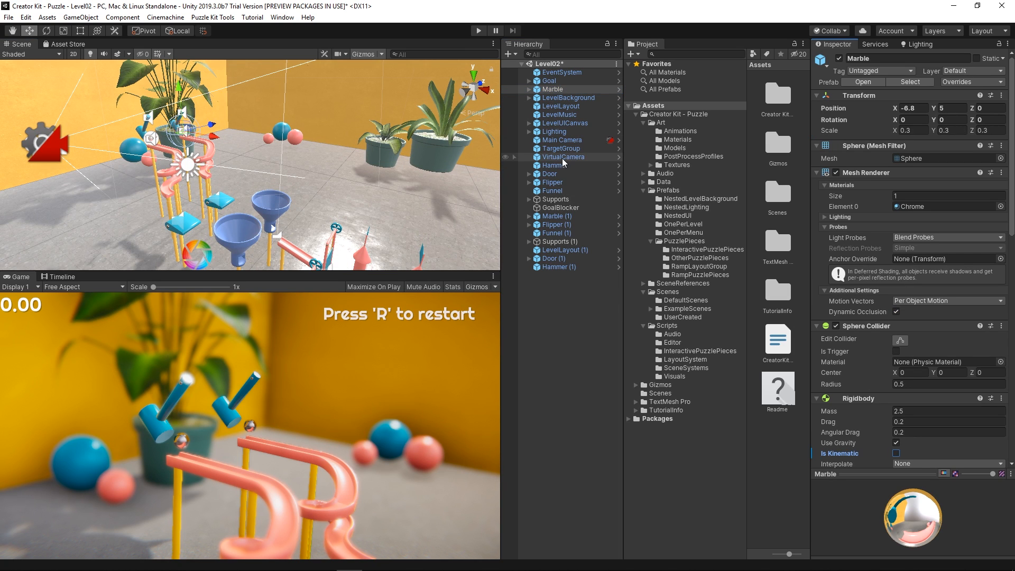
left_click(564, 216)
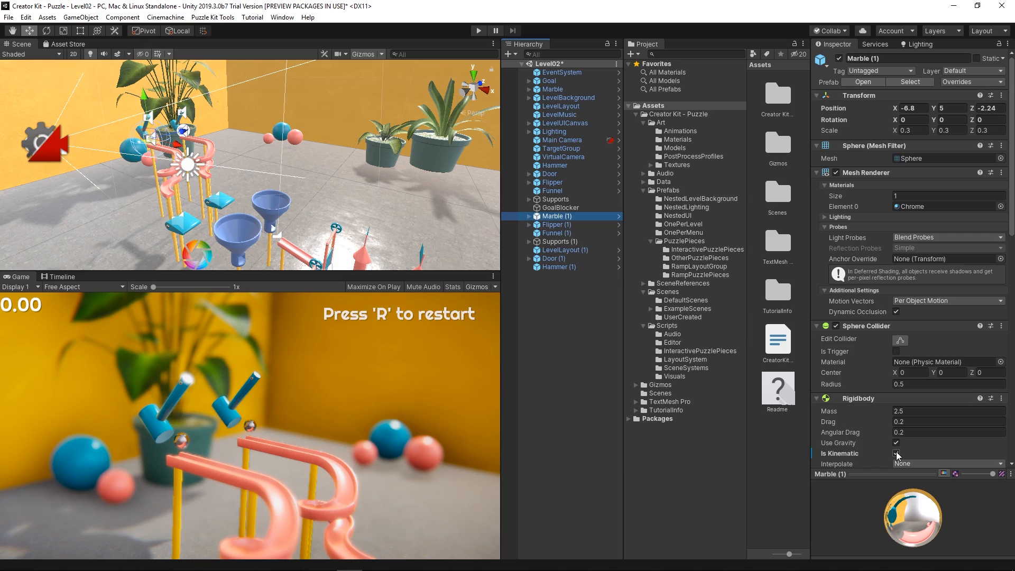
left_click(896, 453)
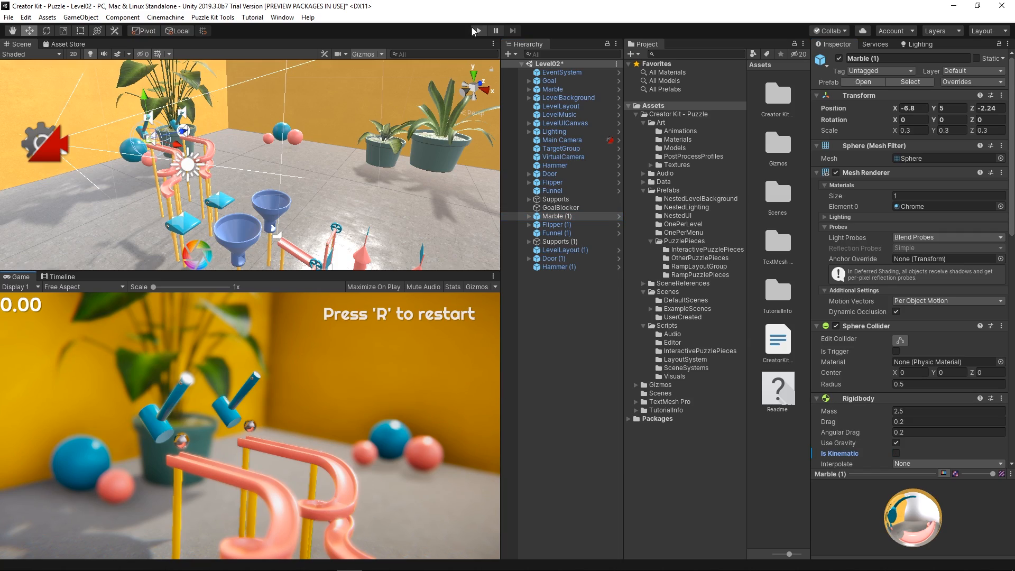
left_click(478, 31)
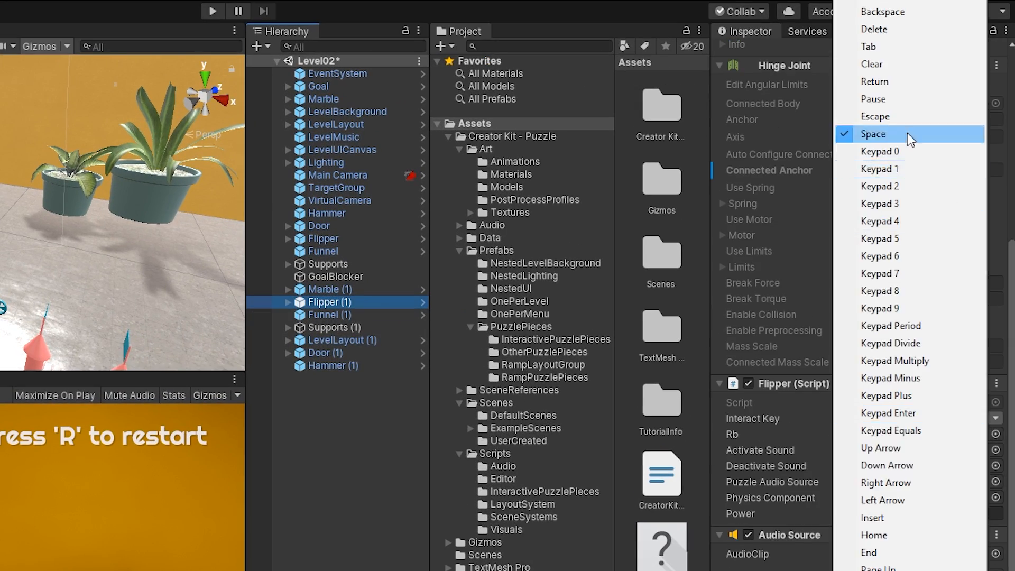
left_click(329, 314)
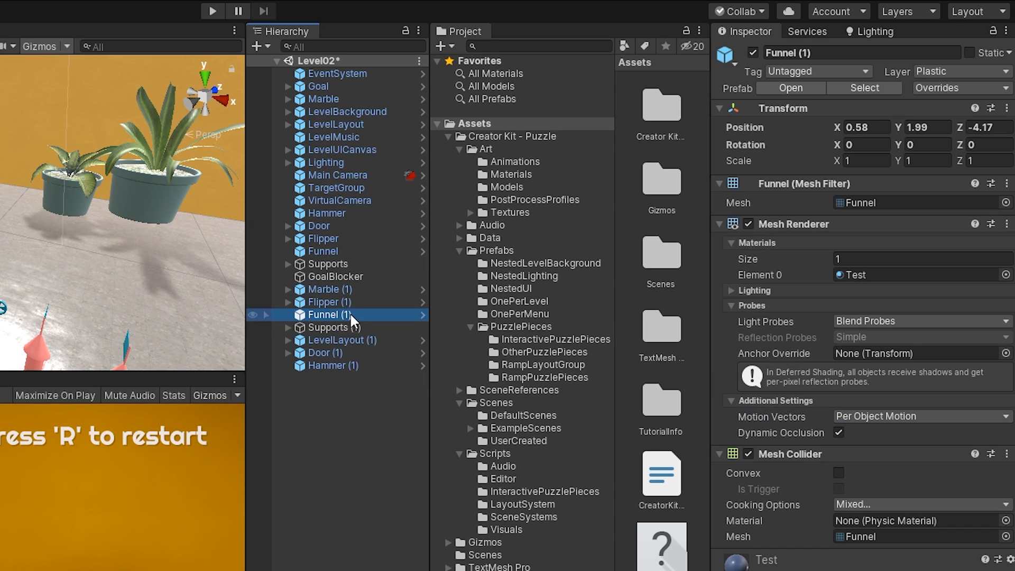
left_click(326, 352)
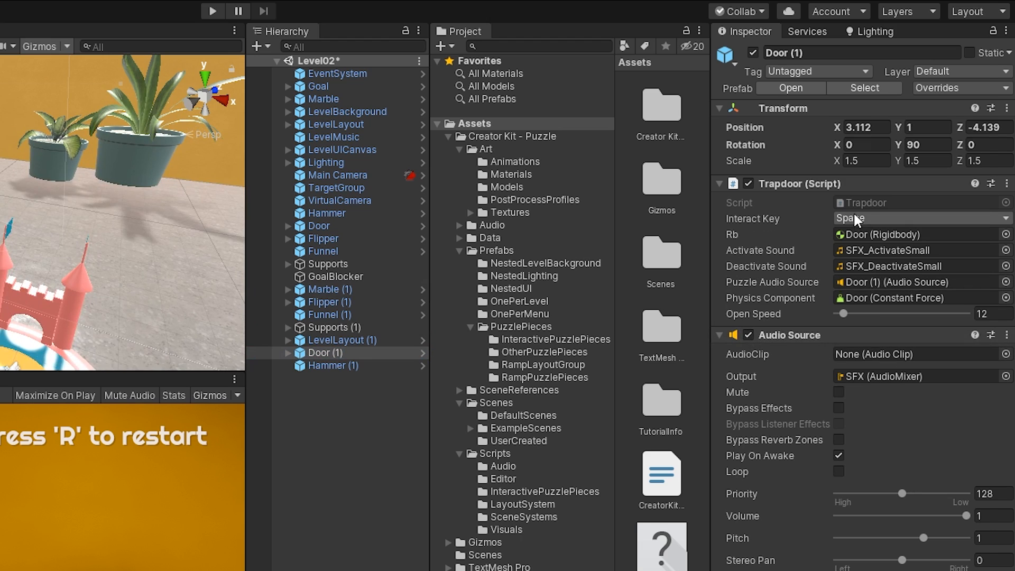
left_click(335, 365)
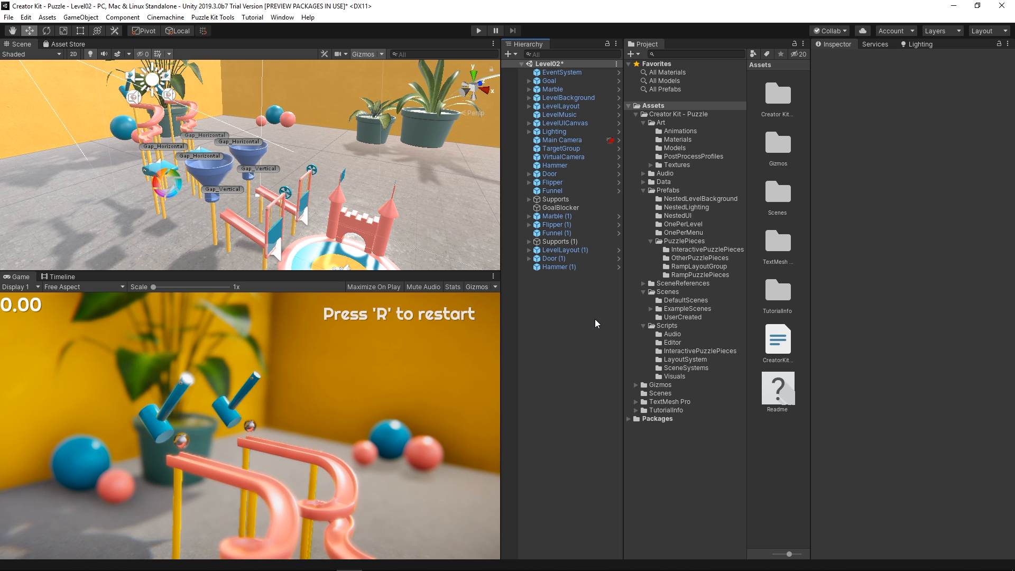
mouse_move(681, 138)
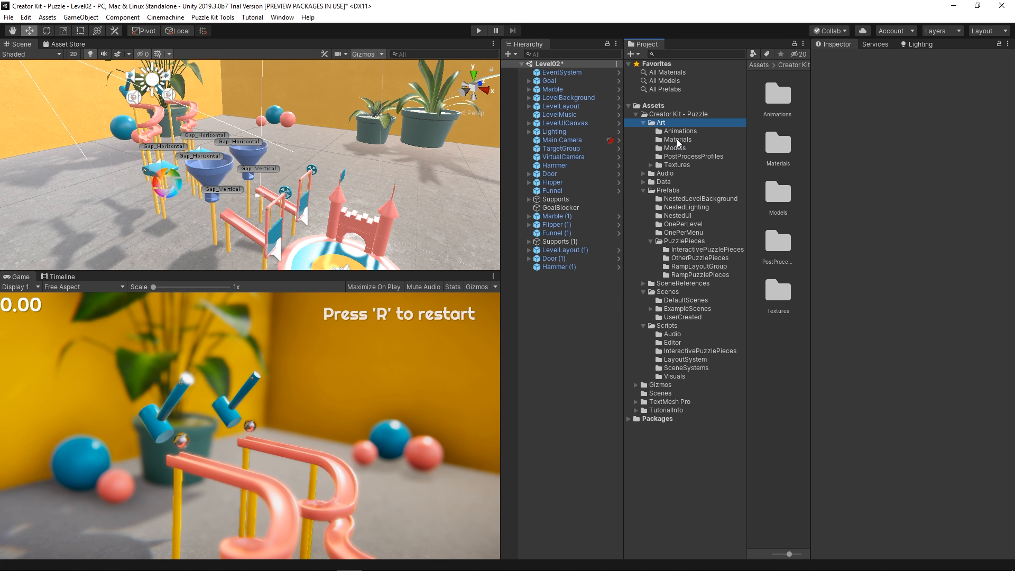
Set the Interactables 1 material's Albedo to red and open the Chrome 1 copy's colour.
left_click(678, 139)
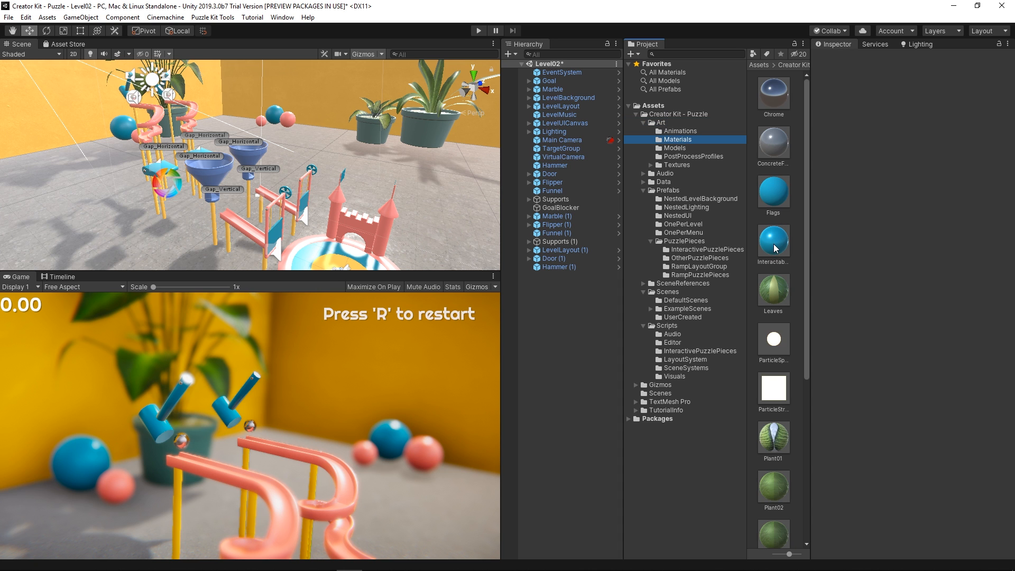
left_click(773, 236)
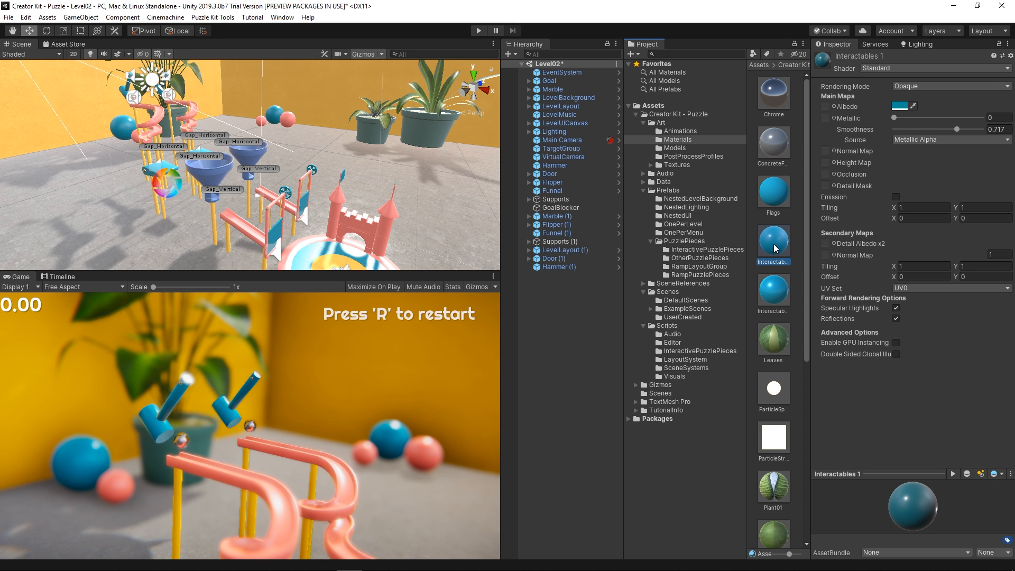
left_click(906, 106)
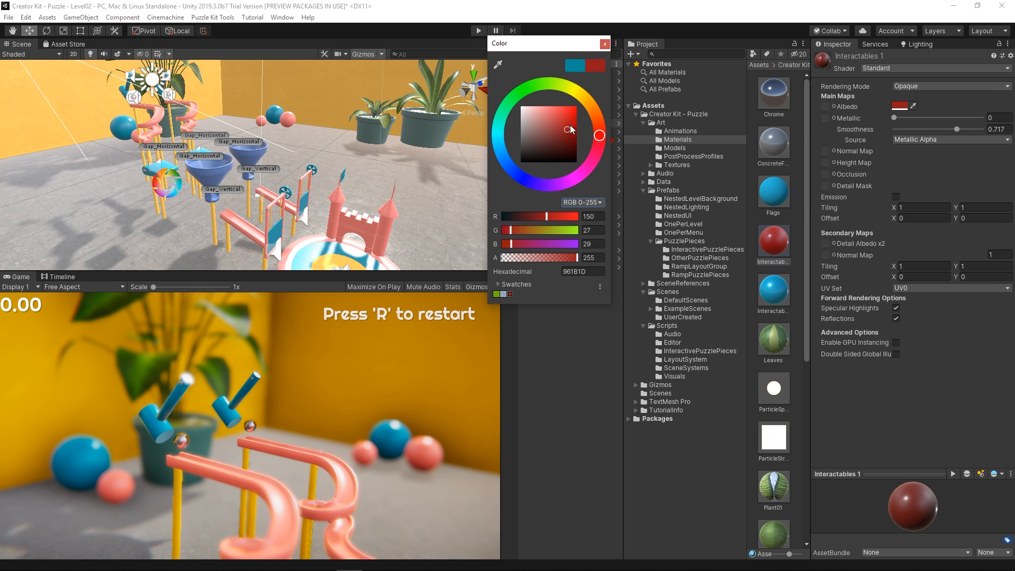
left_click(604, 44)
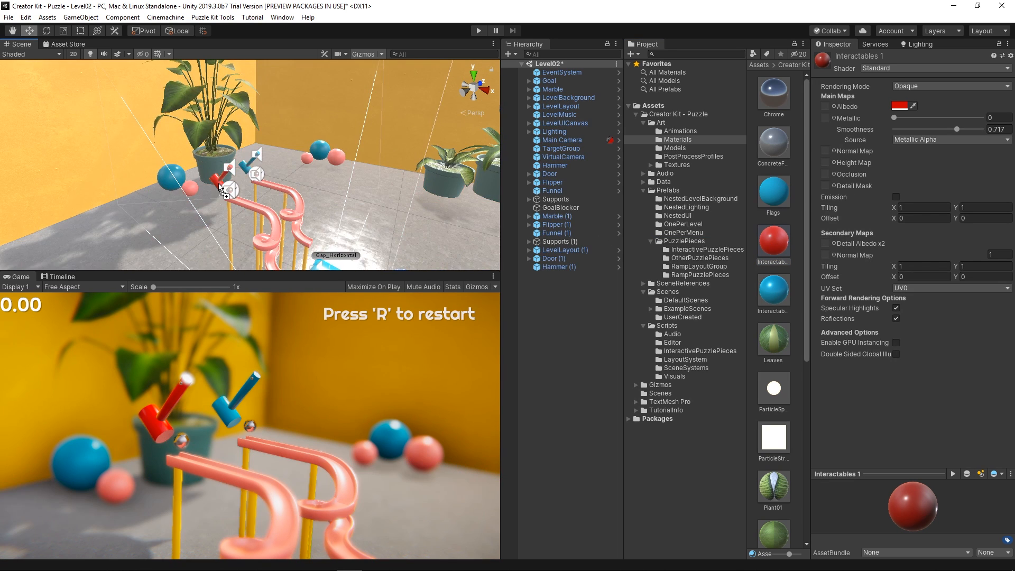
left_click(773, 90)
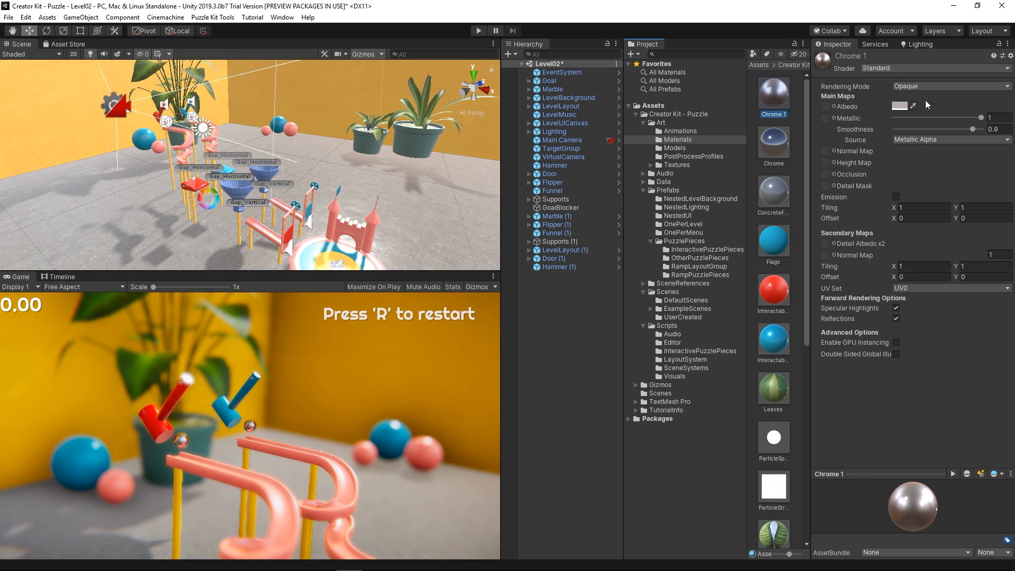
left_click(554, 216)
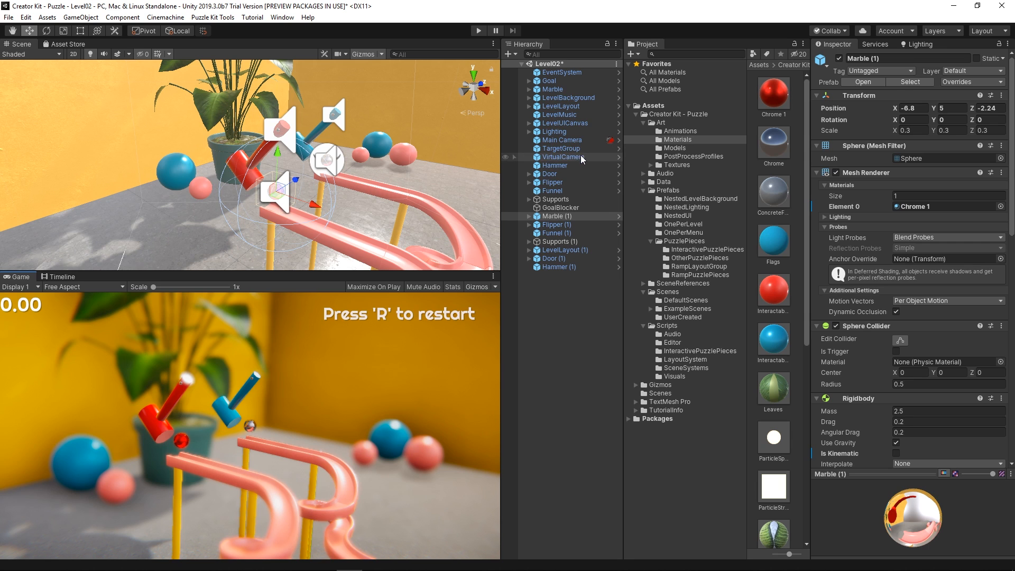
Add a Marble (1) entry to TargetGroup's Targets list and save TargetGroupWeightControl.cs.
left_click(562, 148)
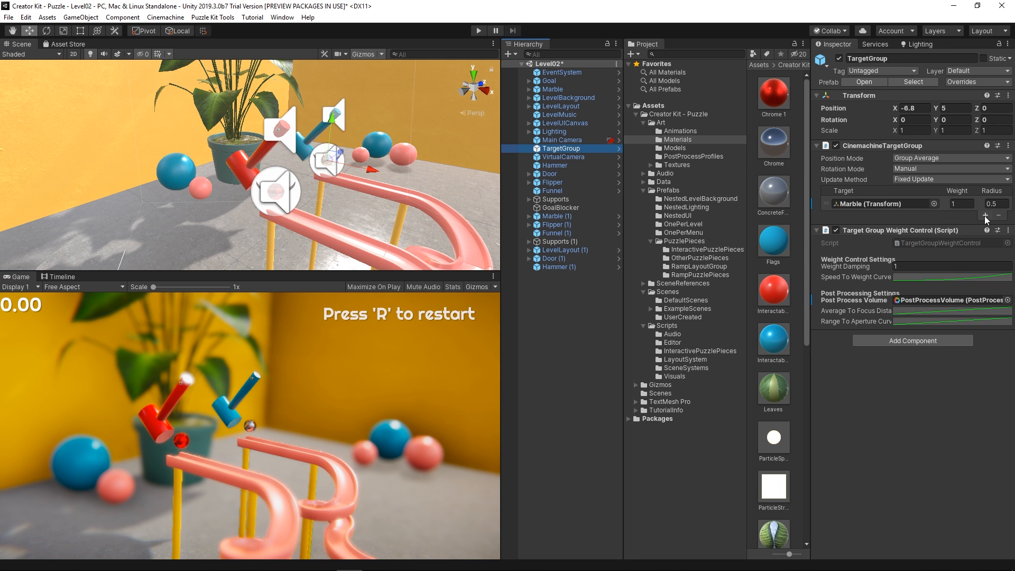
left_click(985, 215)
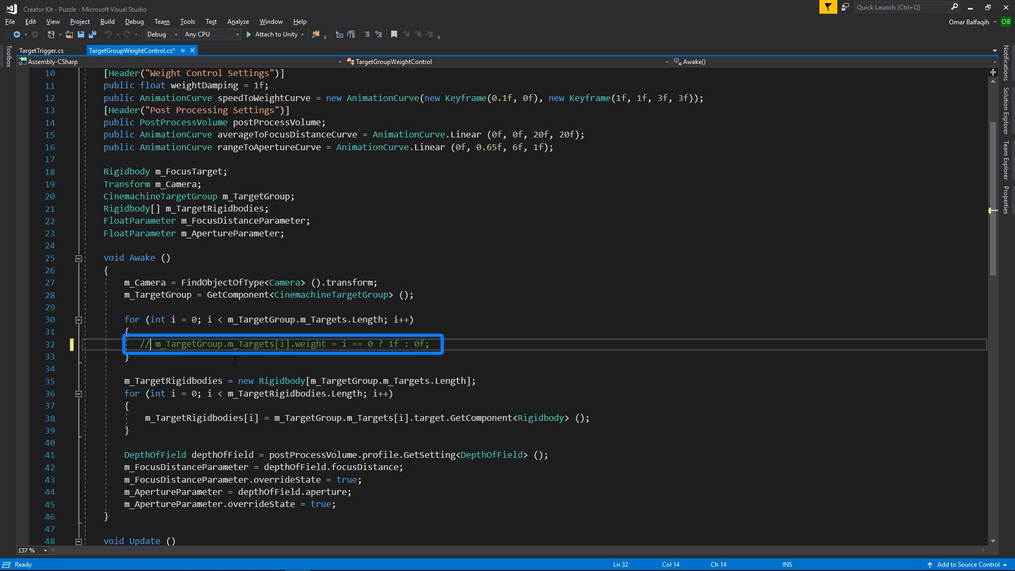
key("ctrl+s")
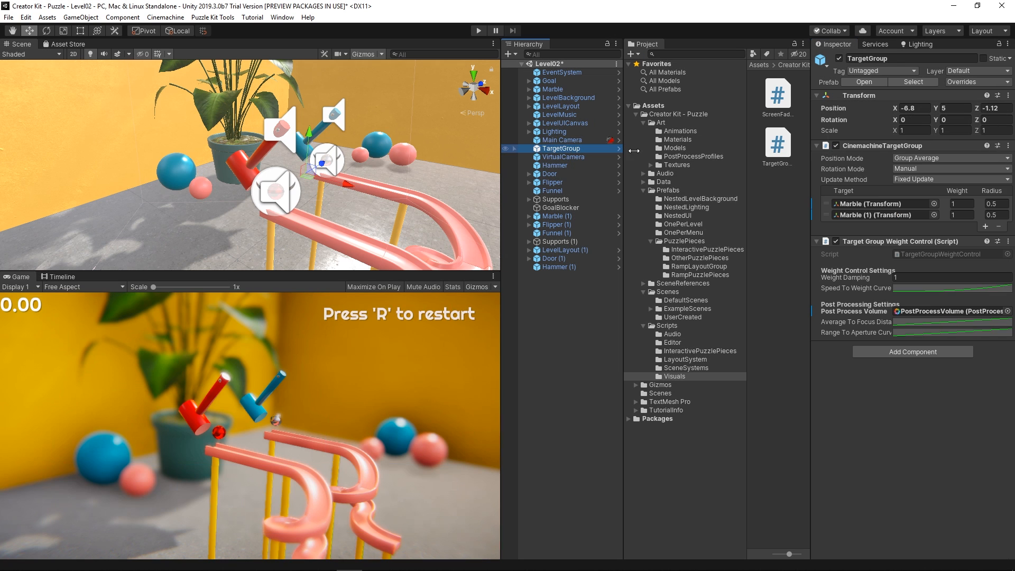
Widen the VirtualCamera's Lens Field Of View to show more of both tracks.
left_click(564, 156)
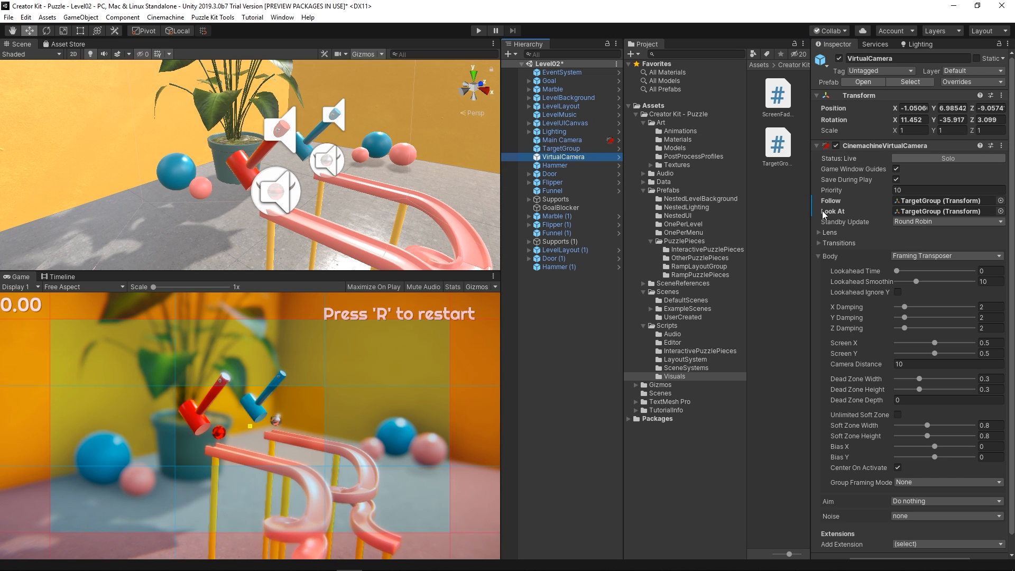
left_click(823, 232)
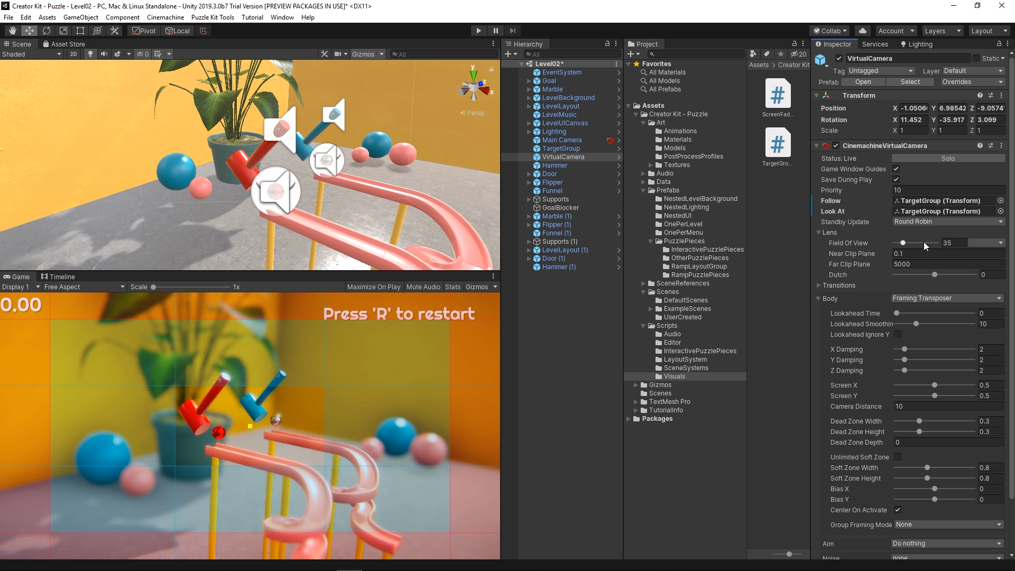
left_click_drag(913, 242, 926, 243)
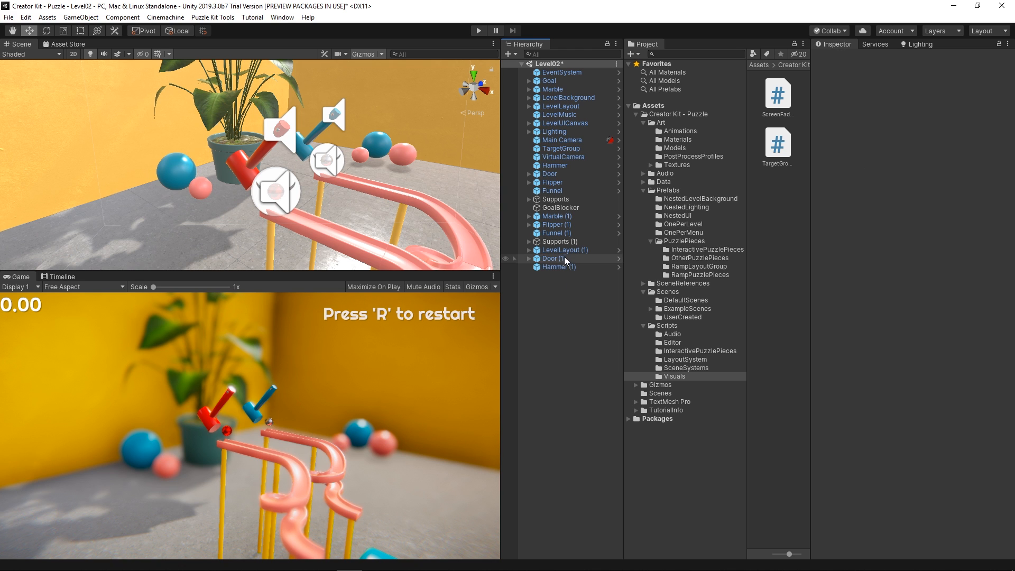
Select Marble and Marble (1) together and set their Tag to Player.
left_click(558, 216)
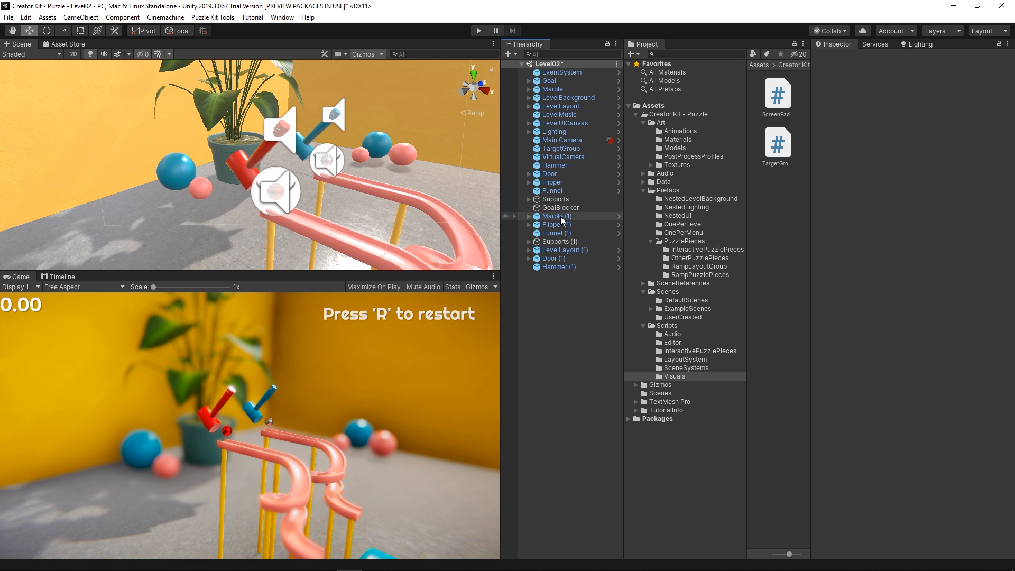
left_click(553, 89)
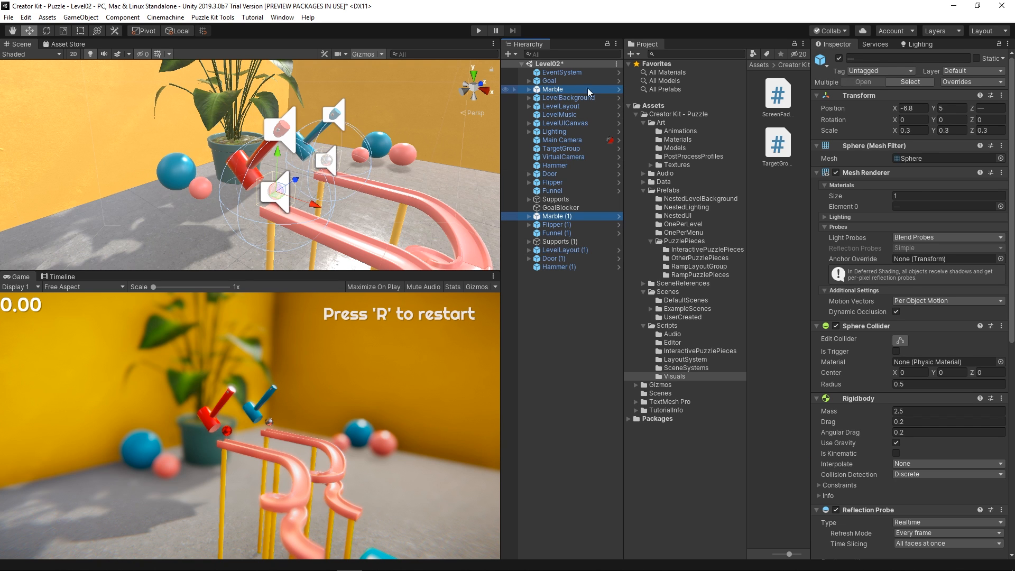
left_click(880, 71)
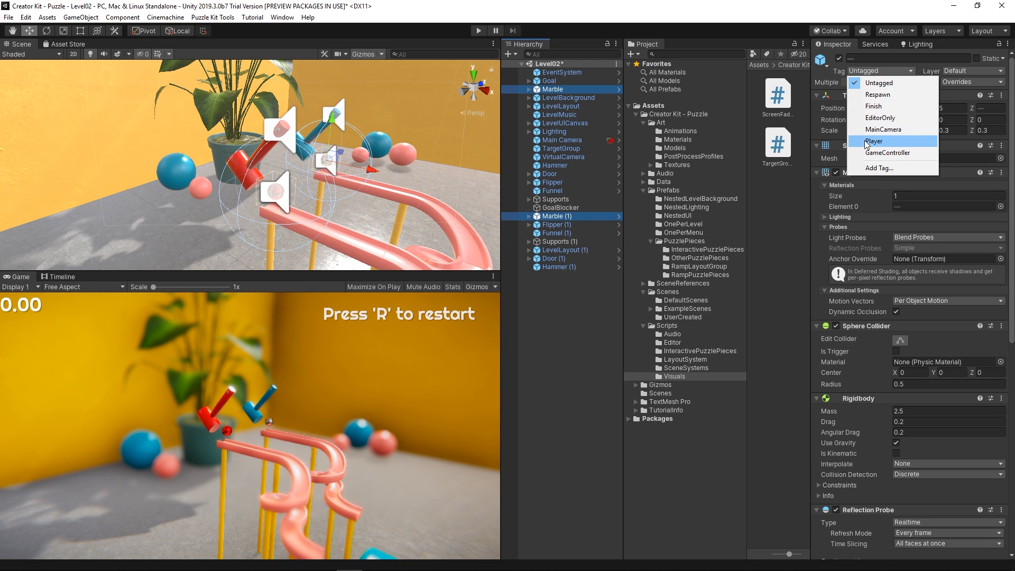
left_click(874, 141)
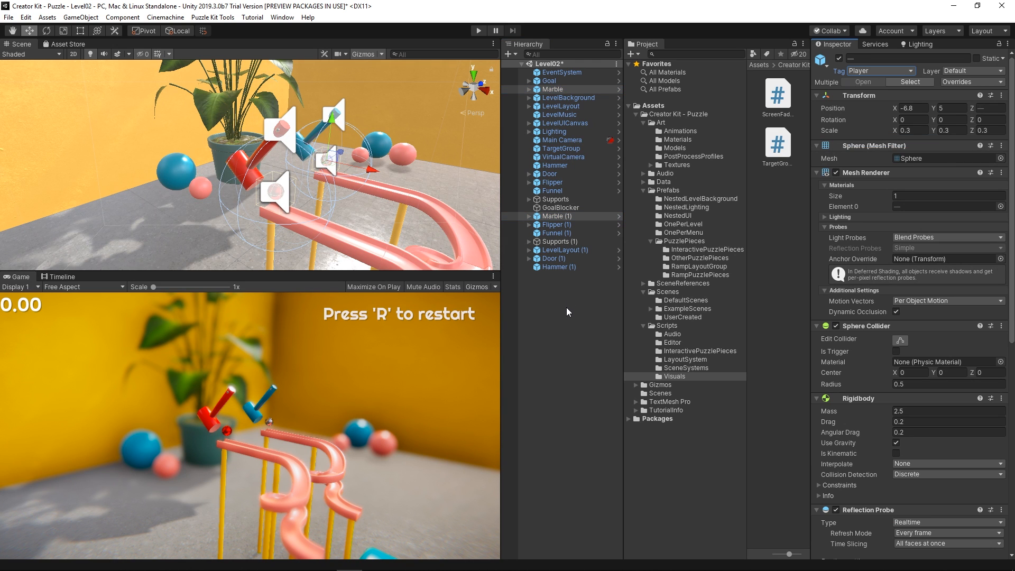
left_click(552, 90)
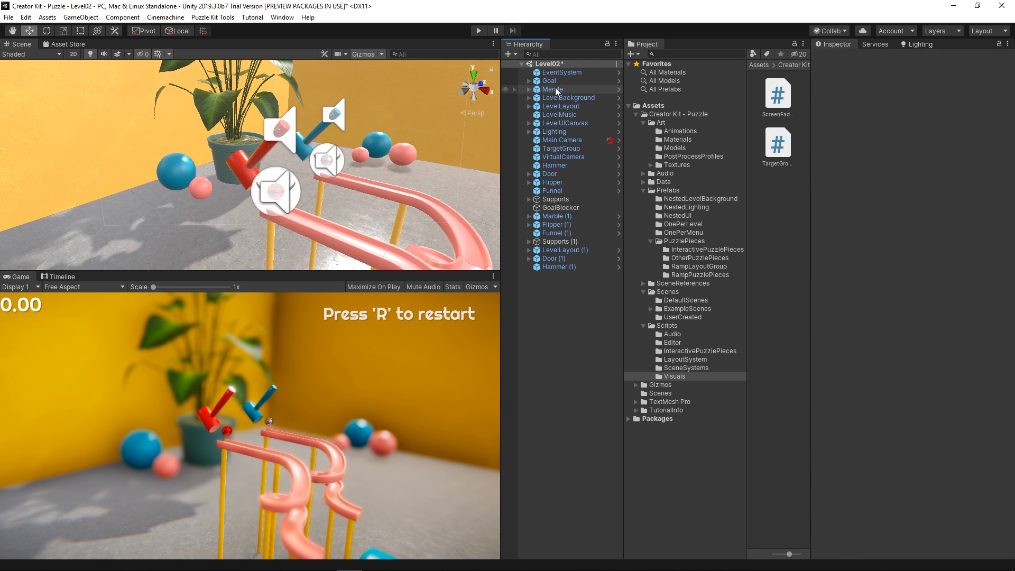
left_click(549, 80)
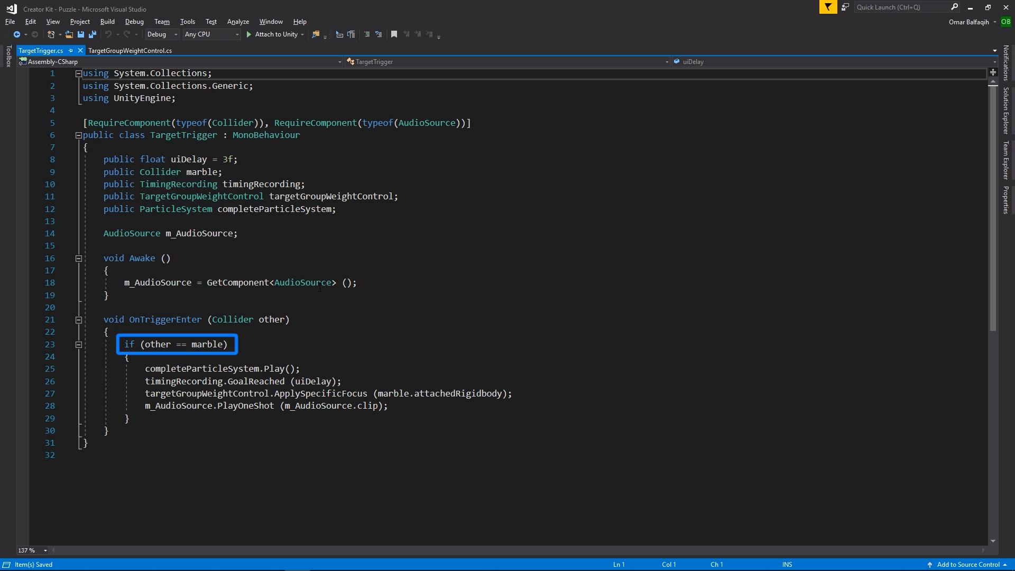
mouse_move(158, 344)
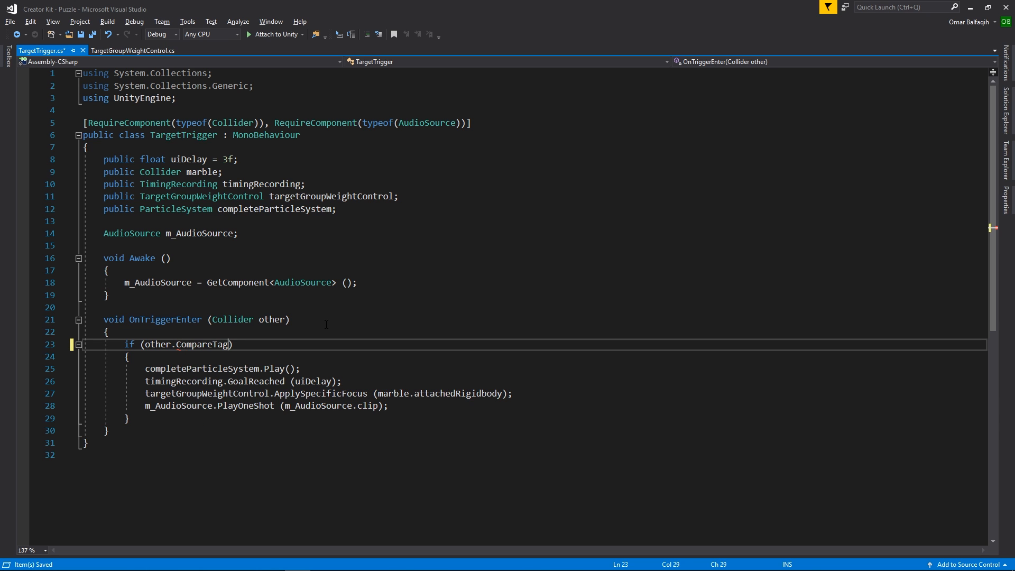
Begin typing "Player" into the CompareTag check on line 23 of TargetTrigger.cs.
type("\"Pla")
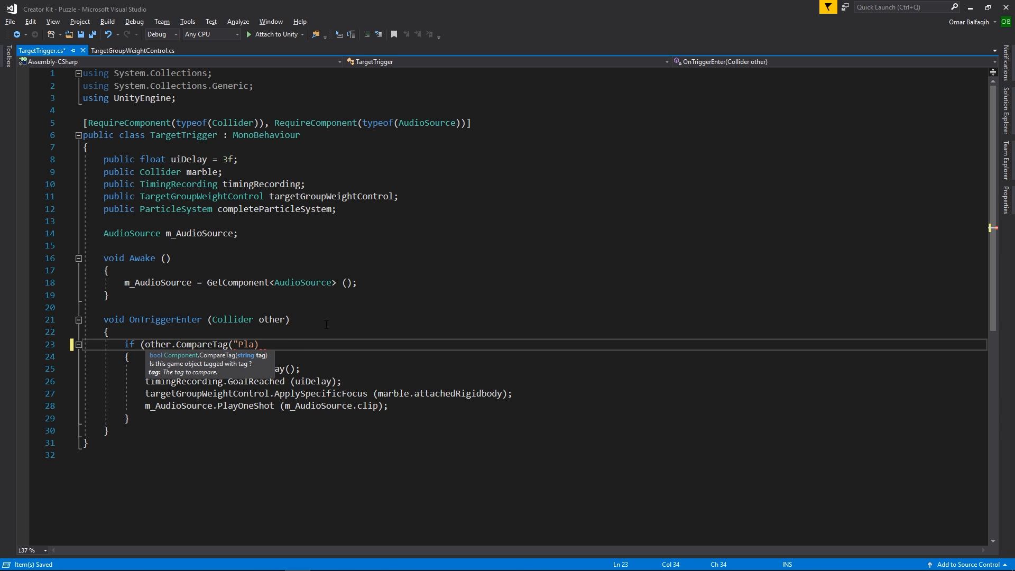